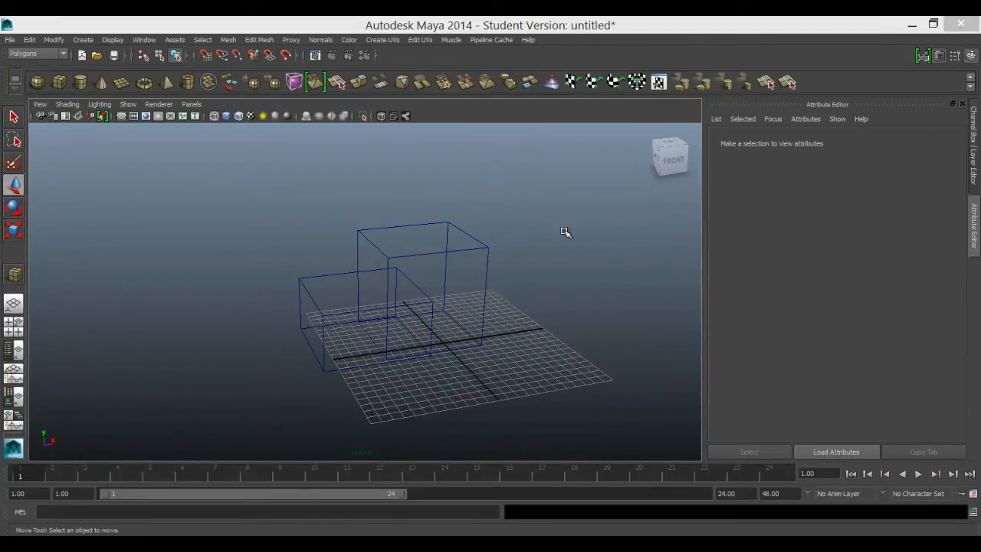
pyautogui.moveTo(557, 331)
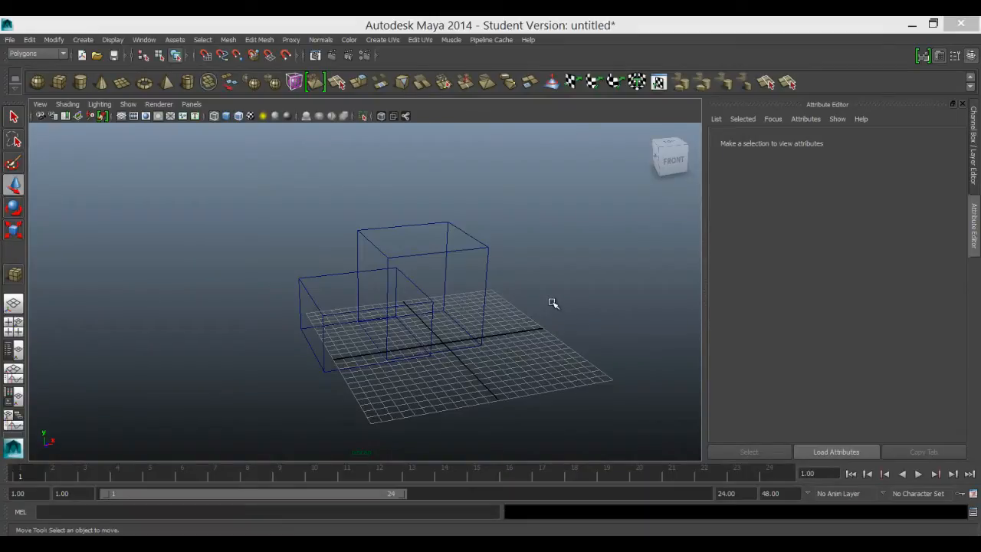
pyautogui.moveTo(547, 299)
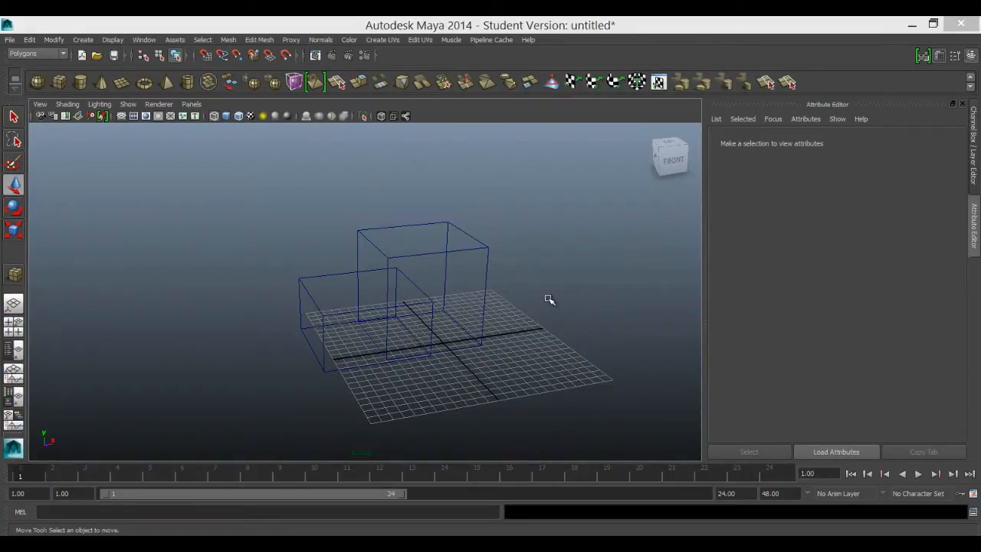
pyautogui.moveTo(365, 204)
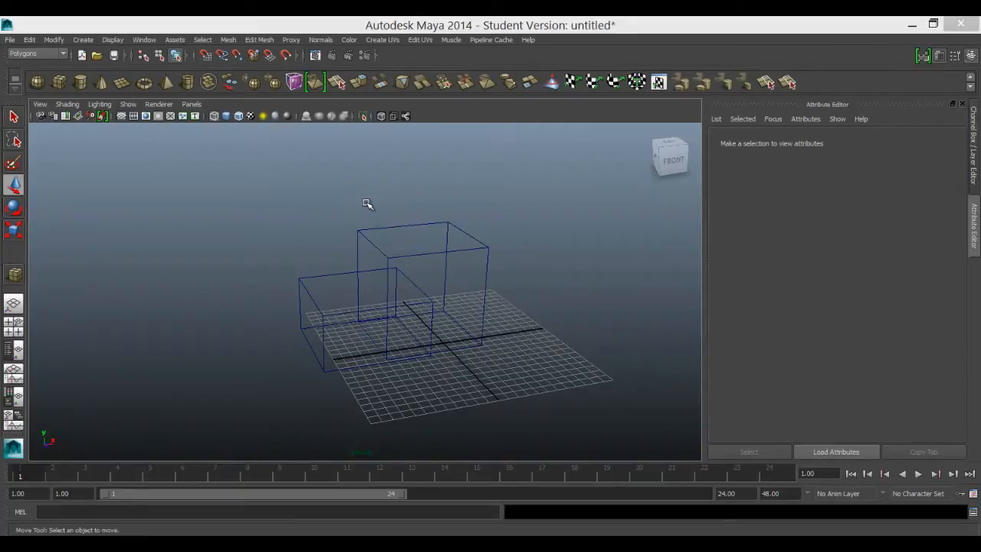
pyautogui.moveTo(361, 208)
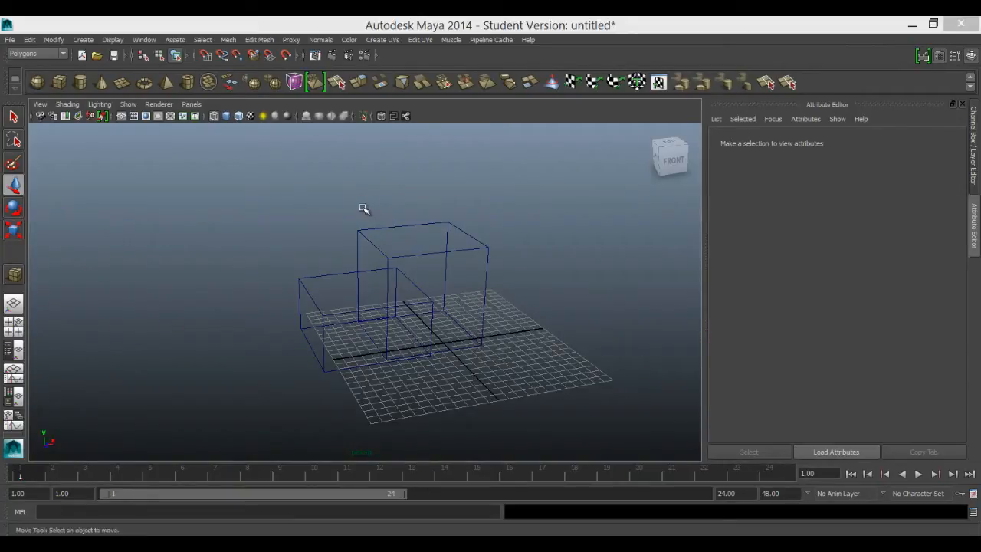
pyautogui.moveTo(376, 210)
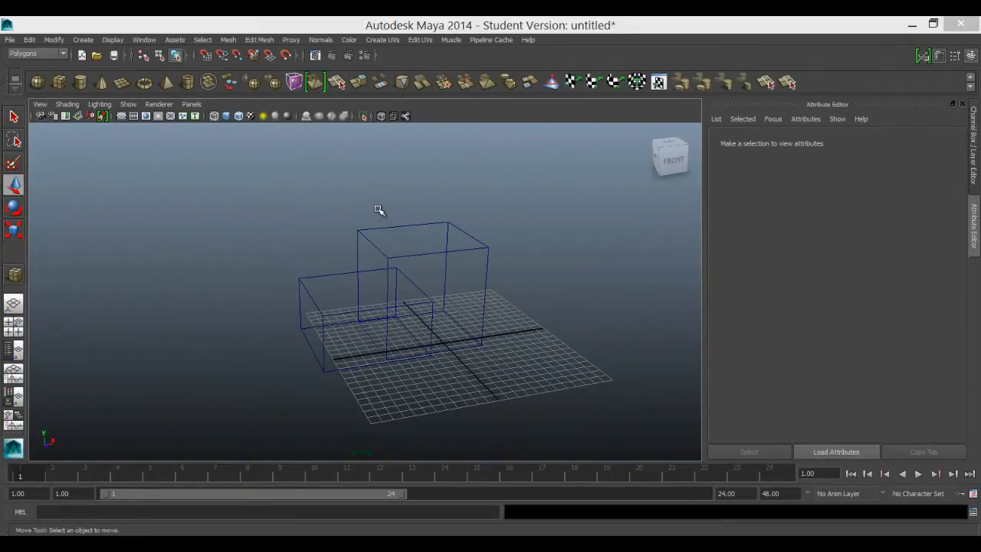
pyautogui.moveTo(268, 196)
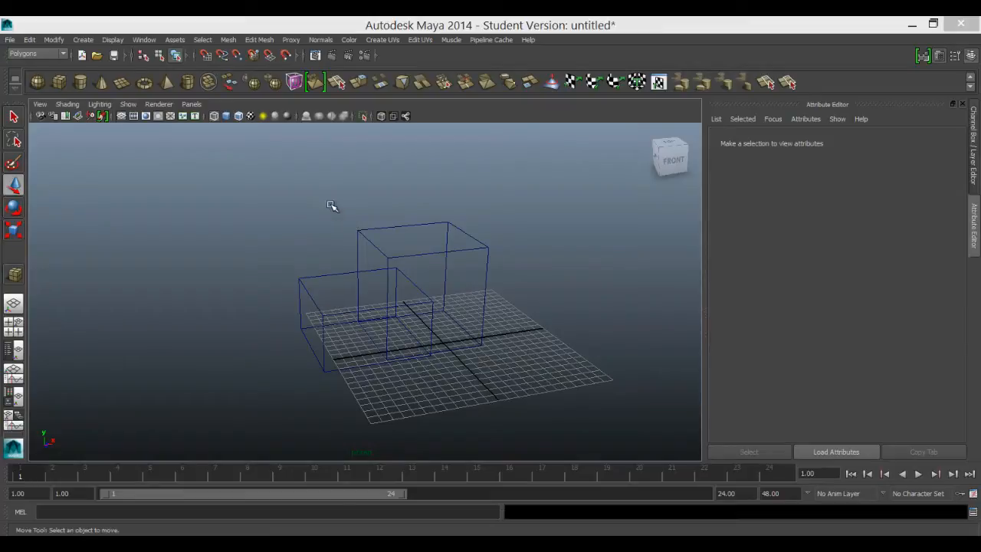
pyautogui.moveTo(383, 237)
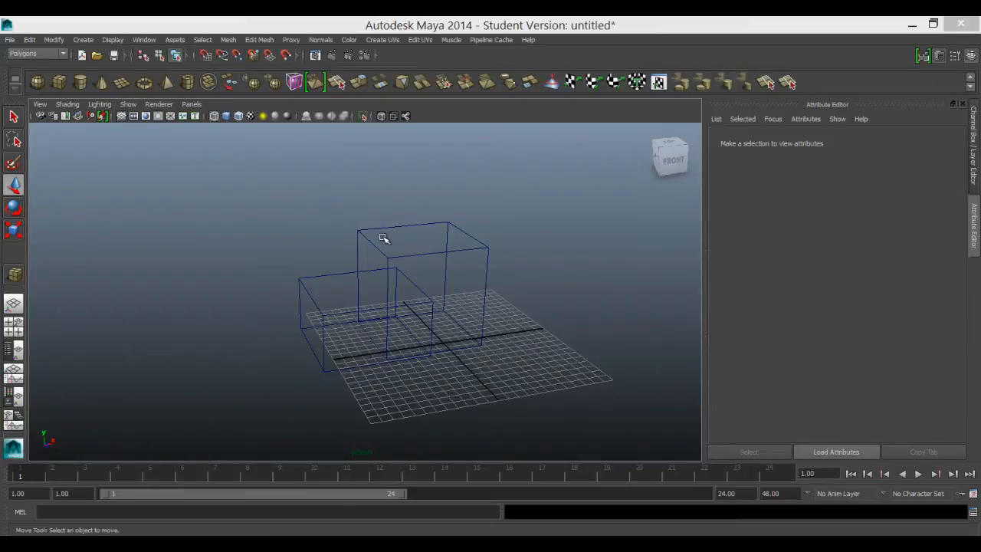
pyautogui.moveTo(366, 227)
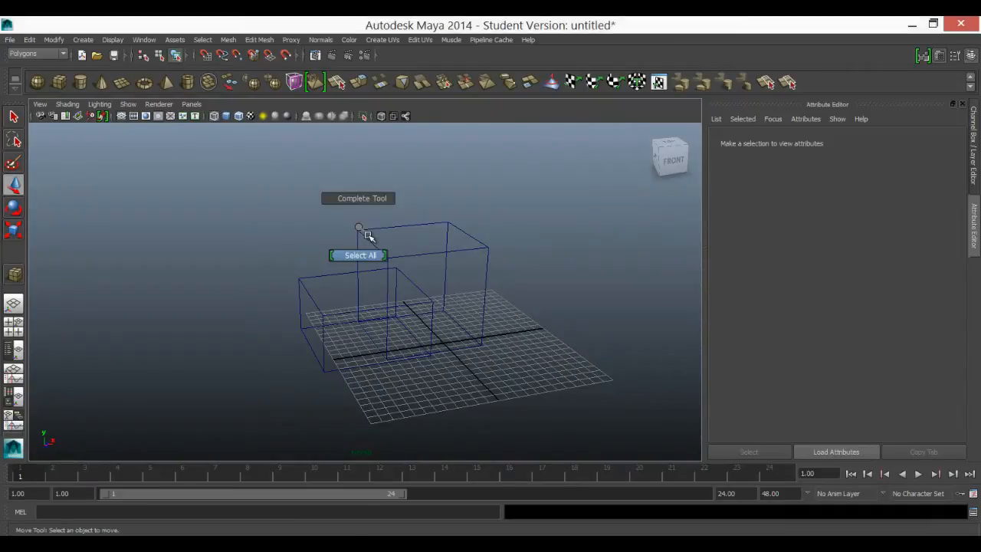
# Raise one top corner vertex of the larger cube, then return it to object mode.
pyautogui.rightClick(367, 238)
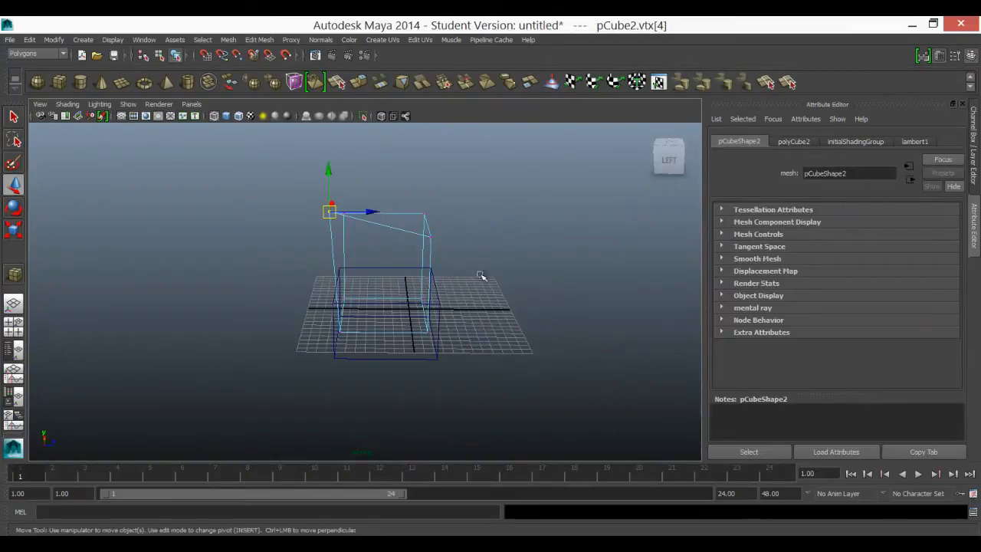
pyautogui.moveTo(481, 276); pyautogui.dragTo(441, 312)
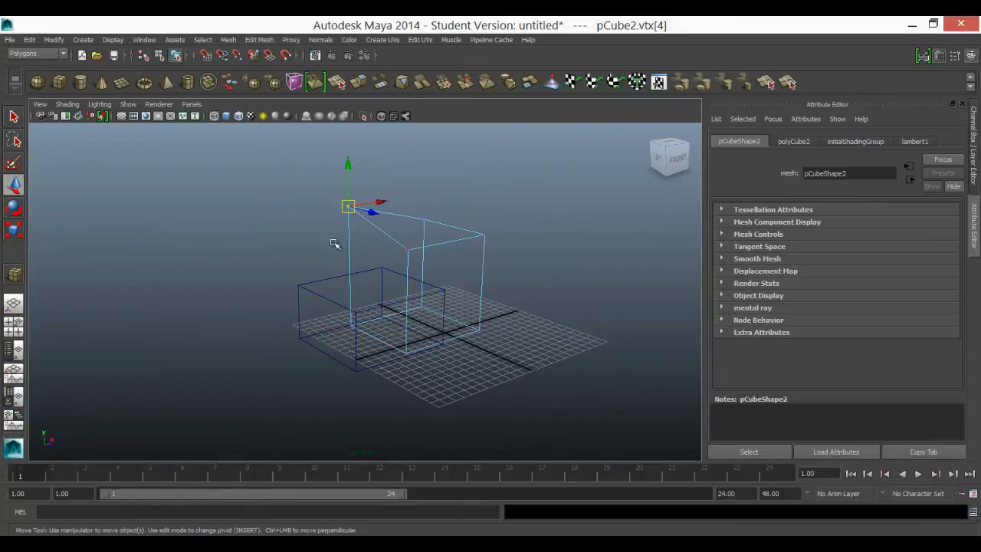
pyautogui.moveTo(361, 276)
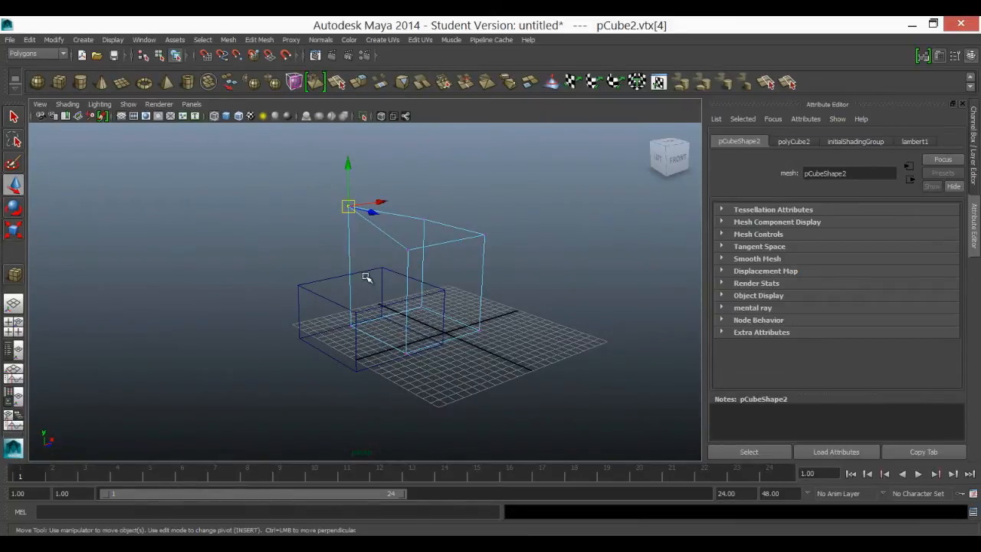
pyautogui.moveTo(394, 242)
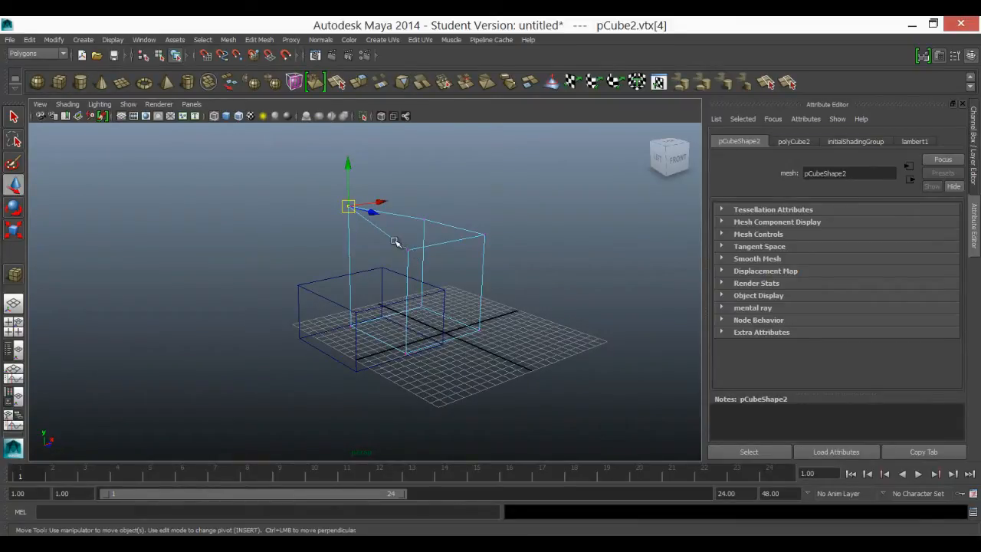
pyautogui.rightClick(393, 244)
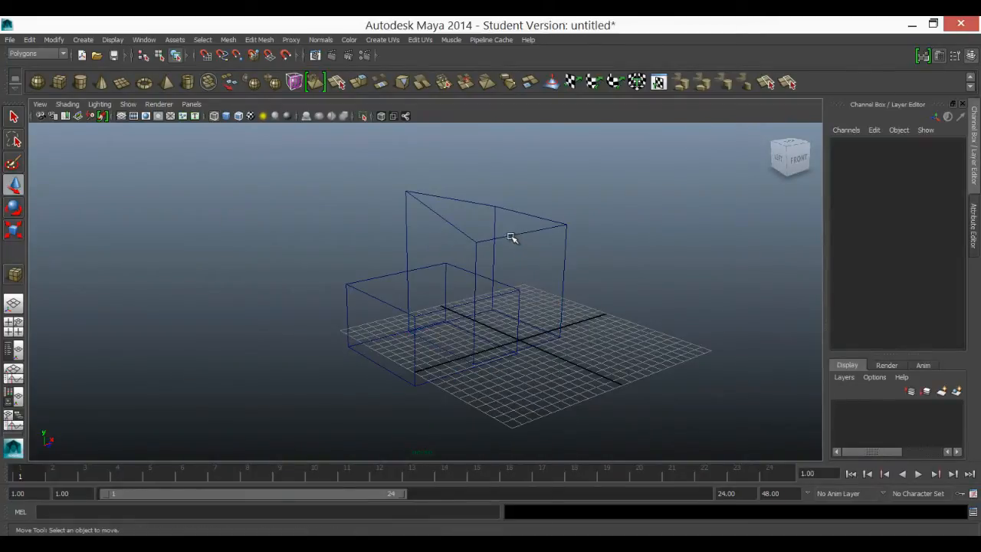
# Select the deformed cube as a whole object and look through the Display and Modify menus.
pyautogui.click(508, 237)
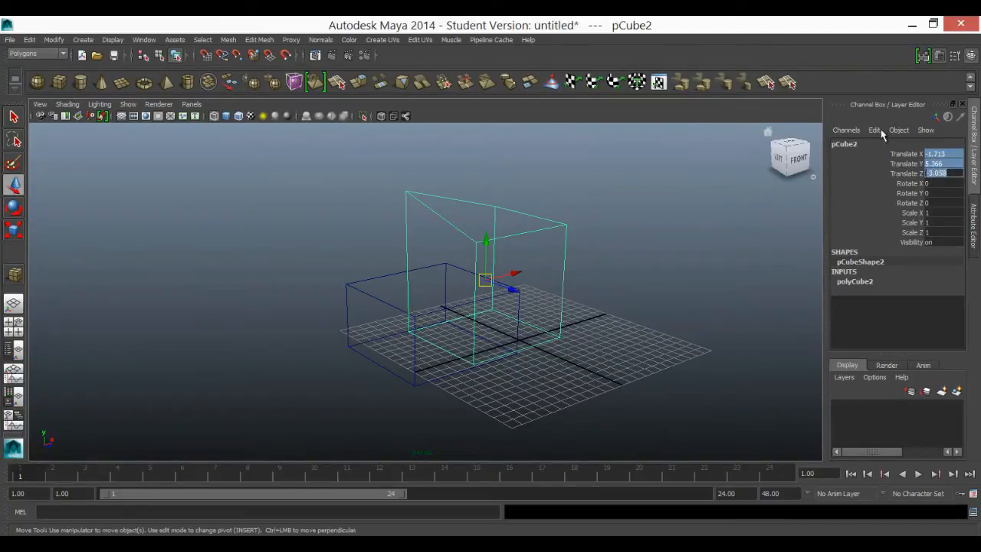
pyautogui.moveTo(735, 273)
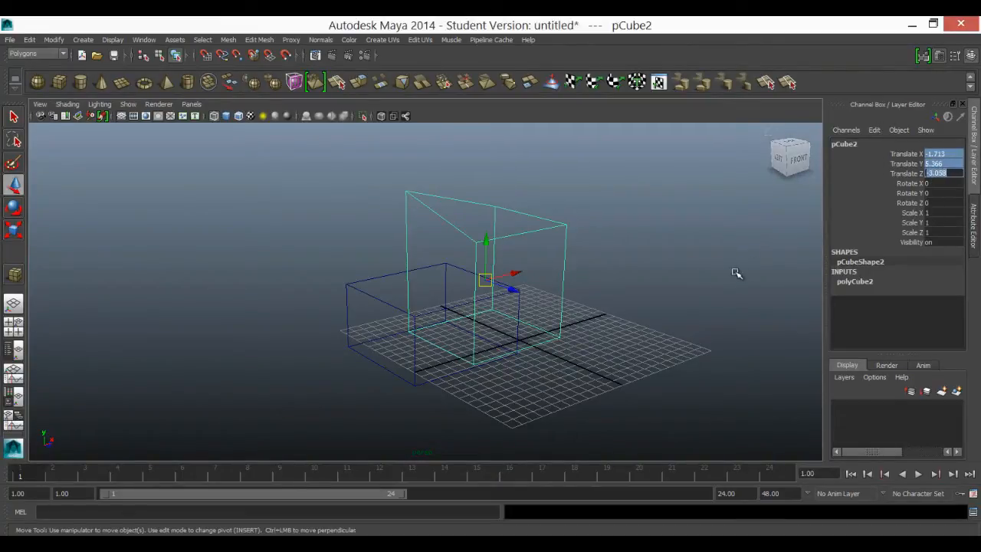
pyautogui.moveTo(405, 291)
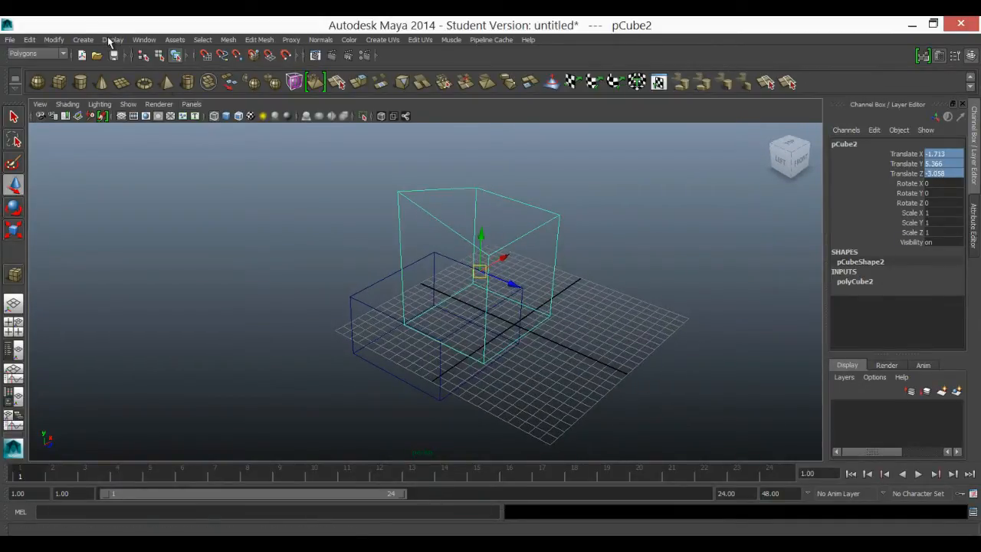
pyautogui.click(114, 40)
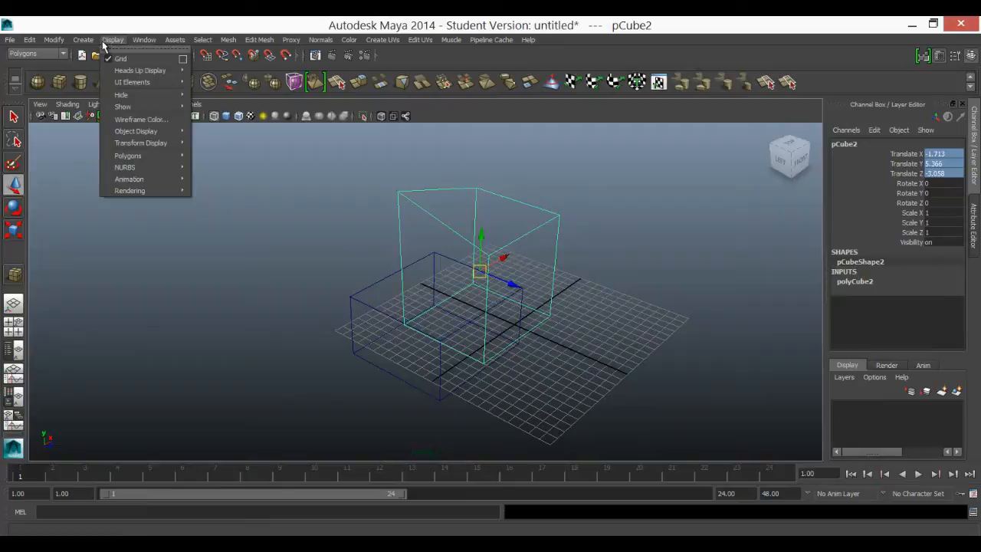
pyautogui.click(50, 40)
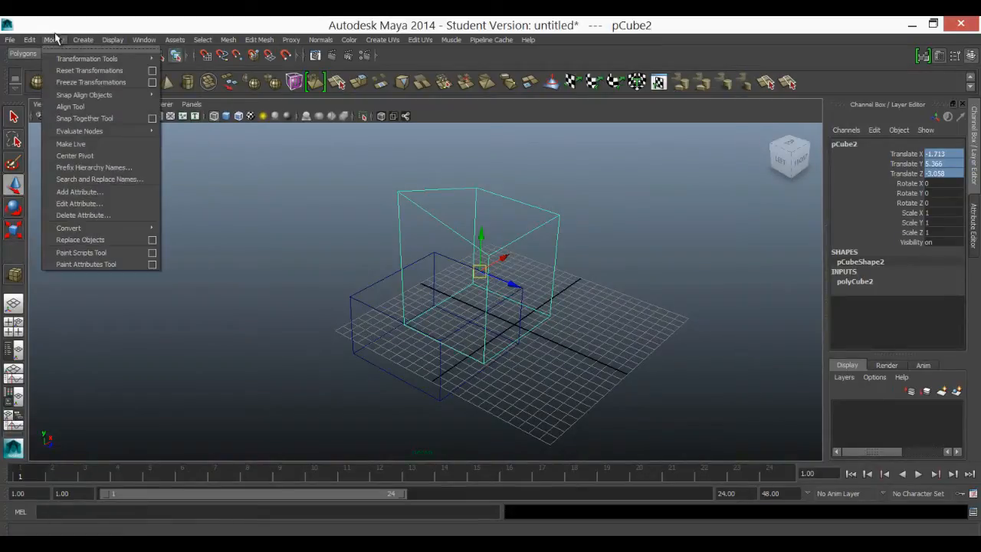
# Place a distance measurement (about 14.28) between two cube corners with the Distance Tool.
pyautogui.click(83, 40)
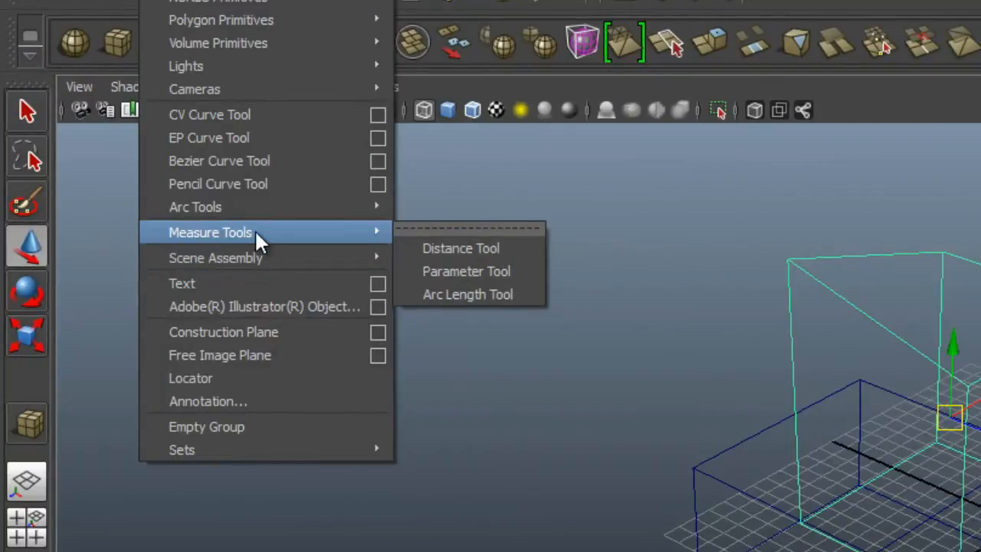
pyautogui.moveTo(460, 249)
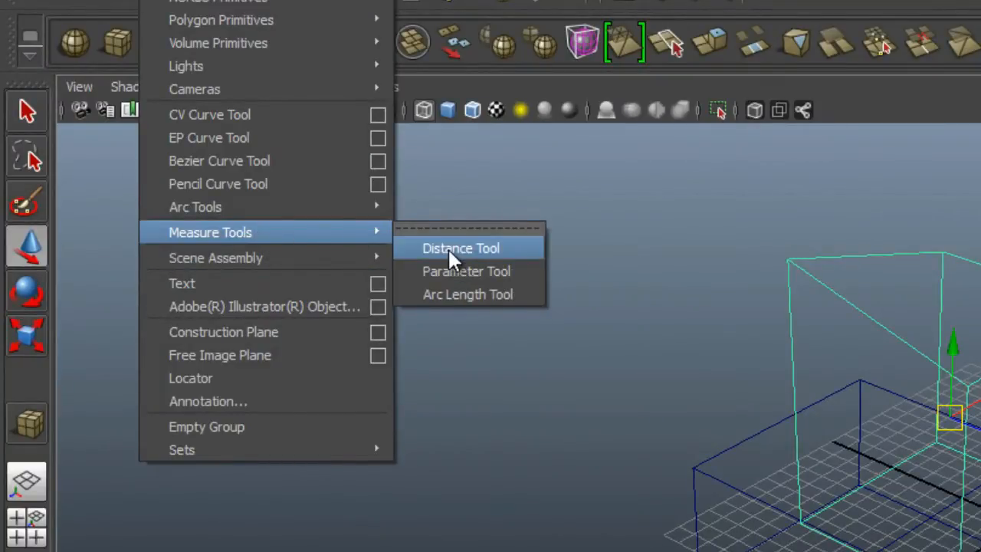
pyautogui.moveTo(459, 248)
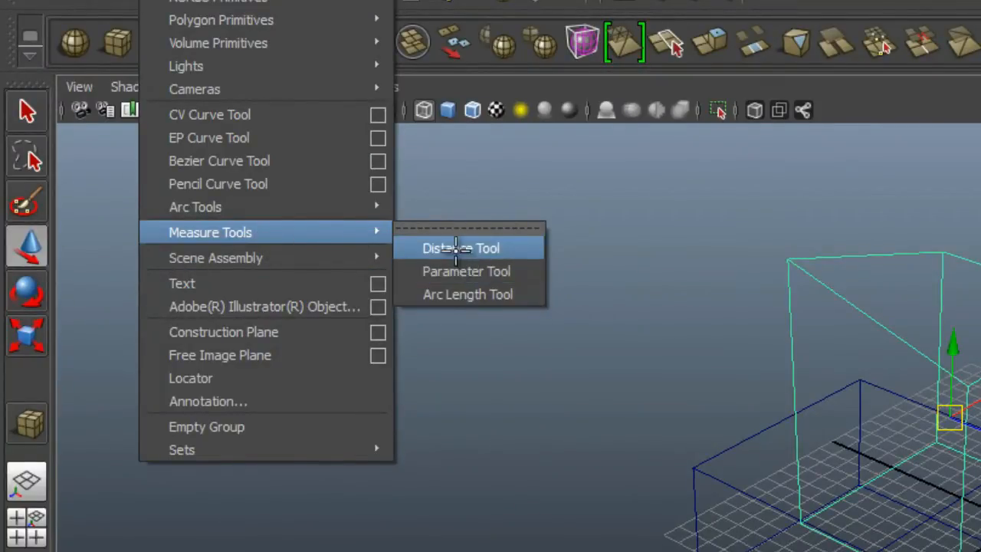
pyautogui.click(461, 249)
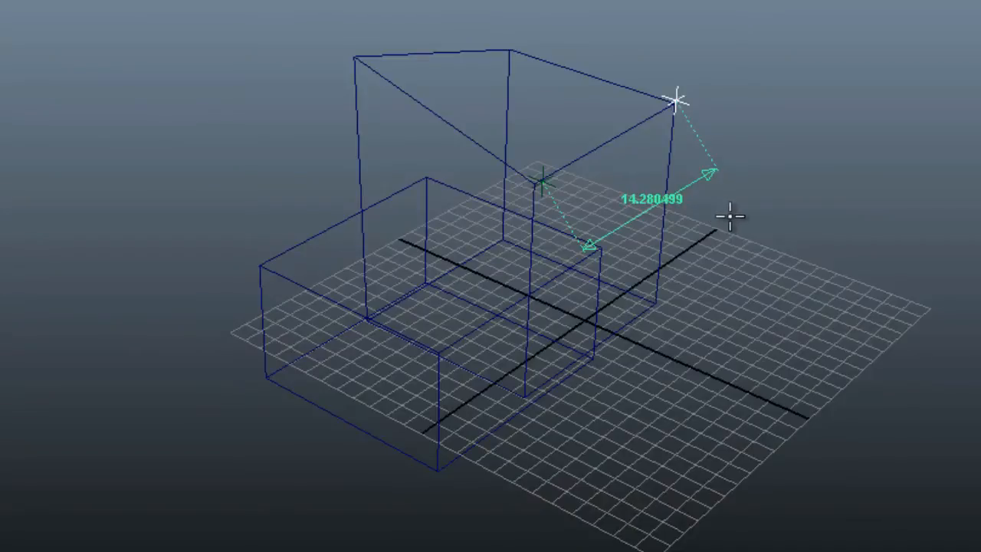
pyautogui.moveTo(757, 233)
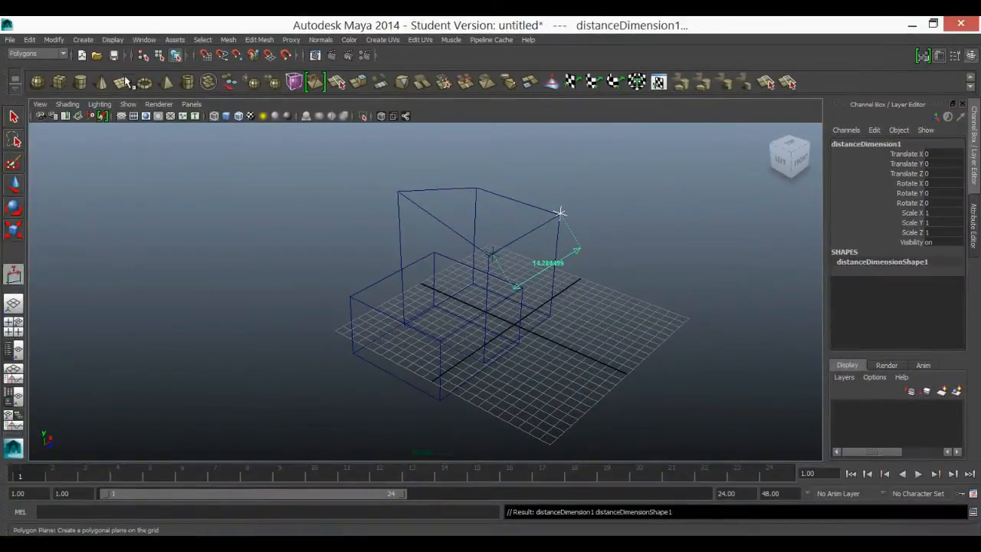
pyautogui.click(144, 40)
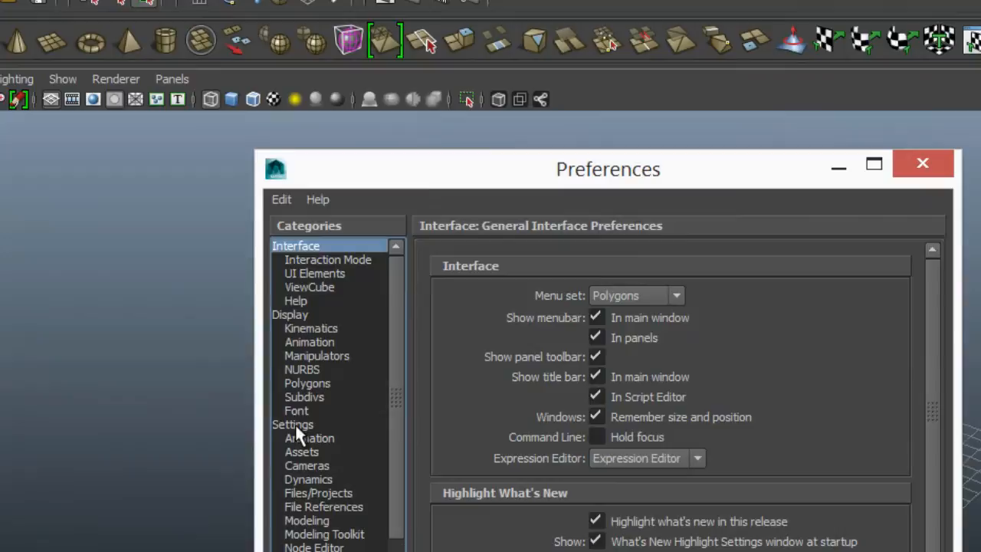
# Review the Linear working unit in the Settings preferences.
pyautogui.click(293, 423)
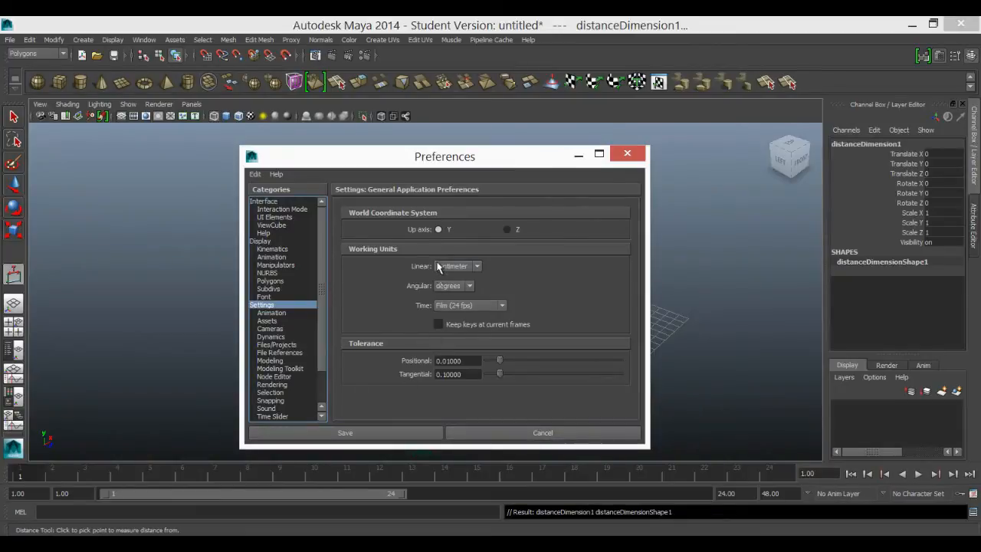
pyautogui.click(543, 432)
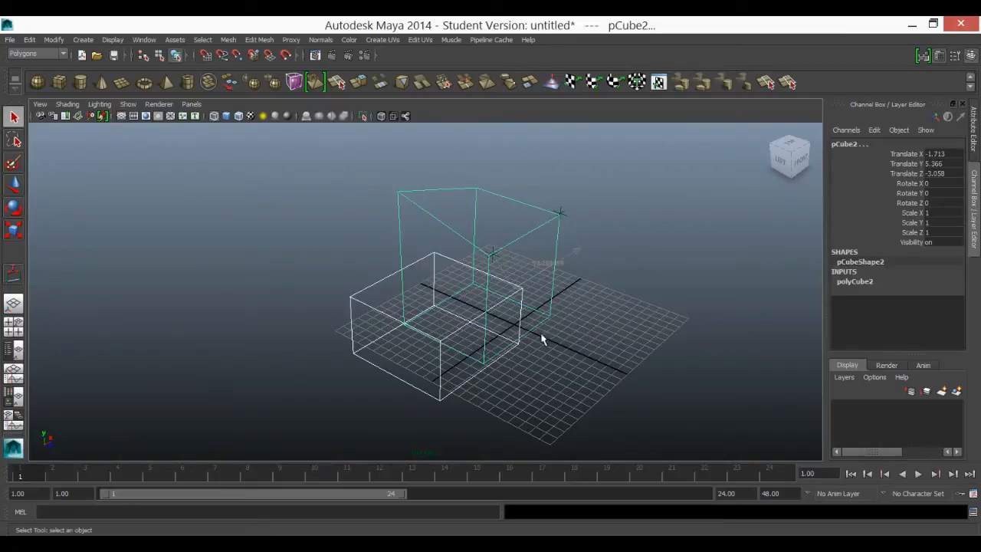
pyautogui.moveTo(544, 340); pyautogui.dragTo(493, 321)
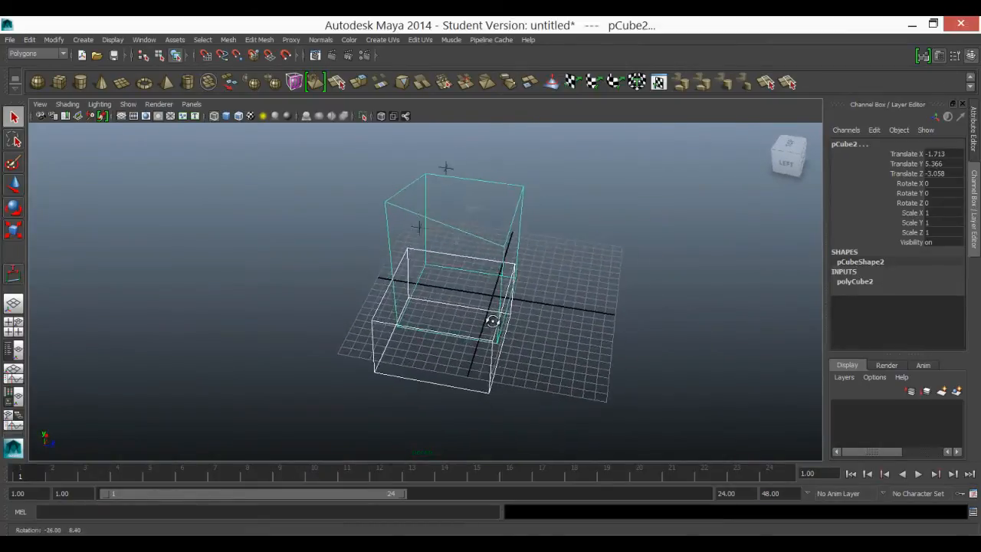
pyautogui.moveTo(493, 321); pyautogui.dragTo(496, 293)
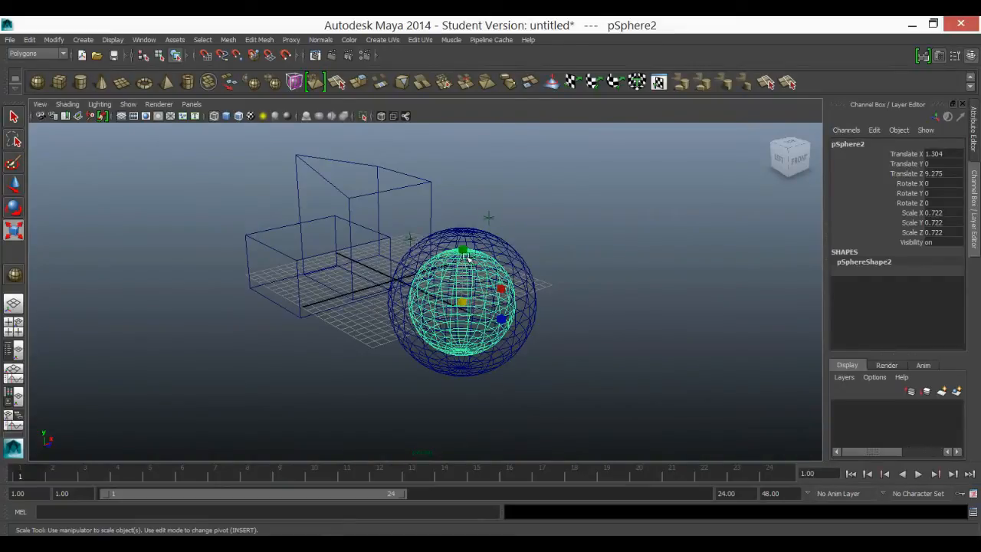
pyautogui.moveTo(459, 299); pyautogui.dragTo(505, 318)
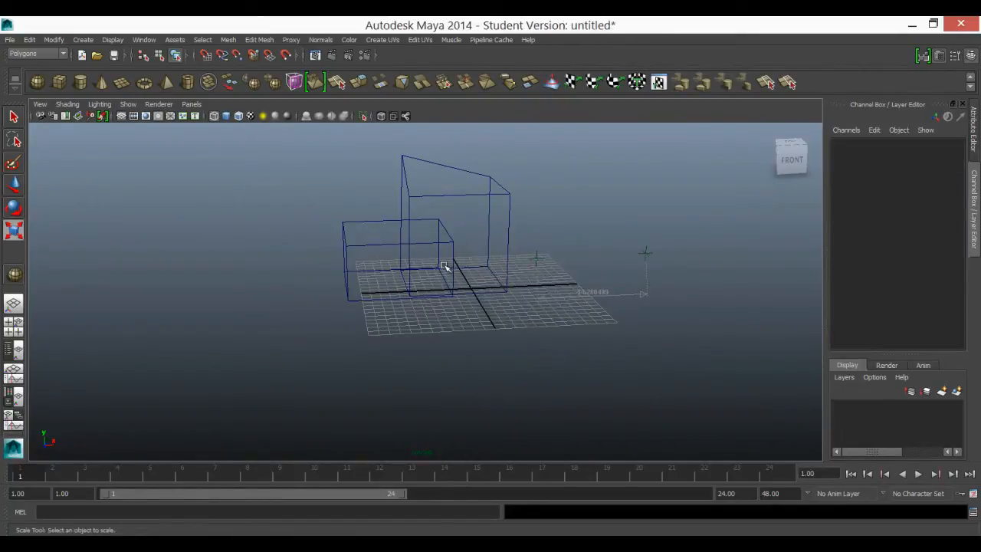
pyautogui.press('5')
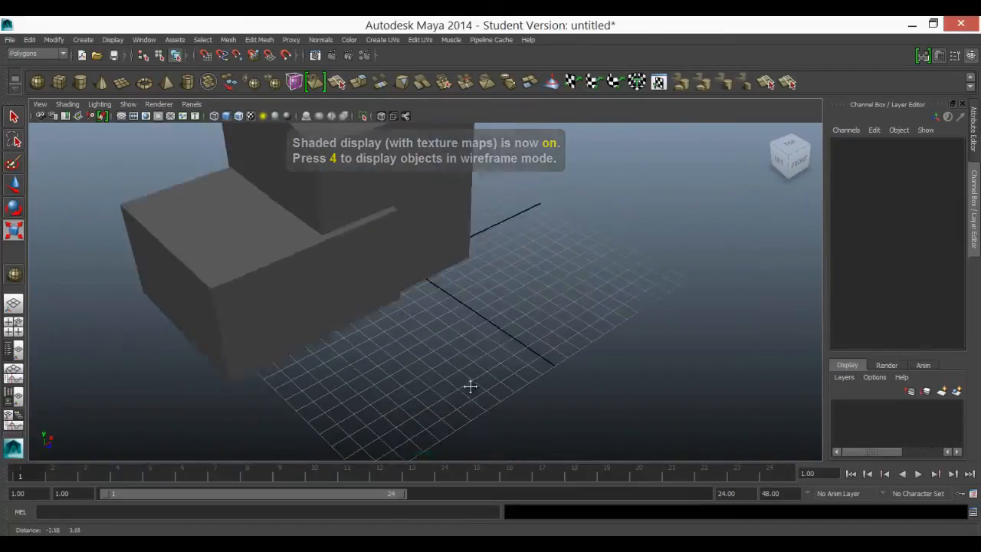
# Zoom in on the shaded cubes and pull back to see both.
pyautogui.moveTo(472, 386); pyautogui.dragTo(395, 369)
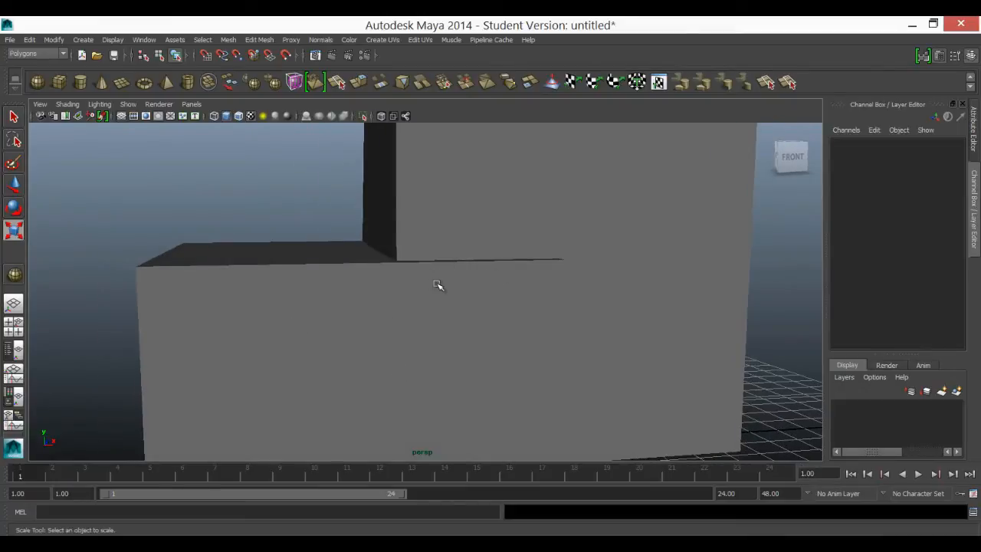
pyautogui.moveTo(582, 336)
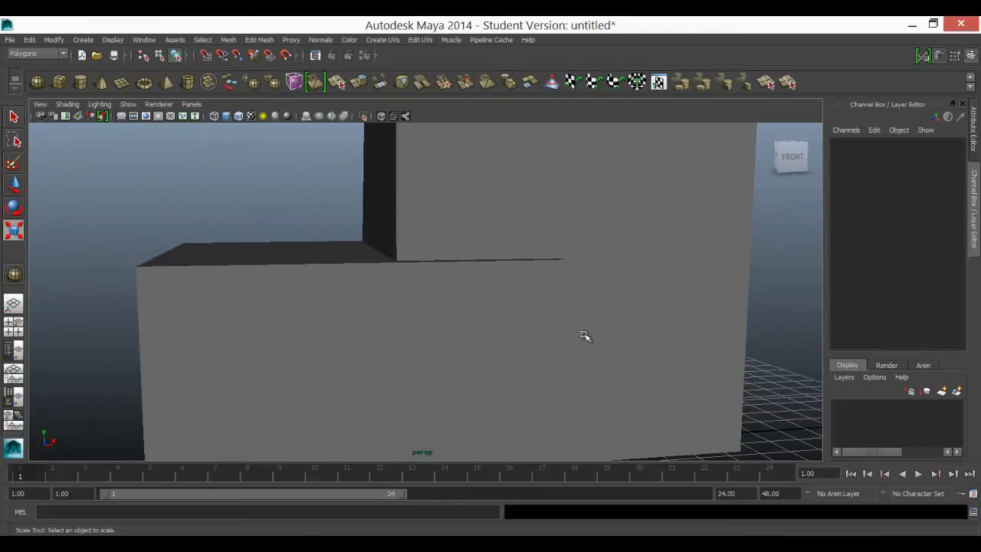
pyautogui.moveTo(585, 336); pyautogui.dragTo(371, 257)
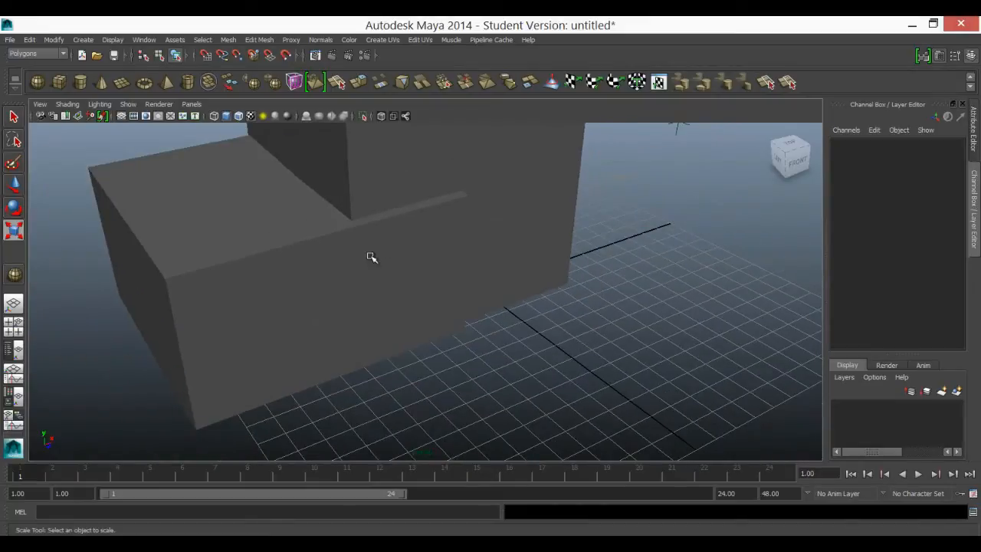
pyautogui.moveTo(396, 258)
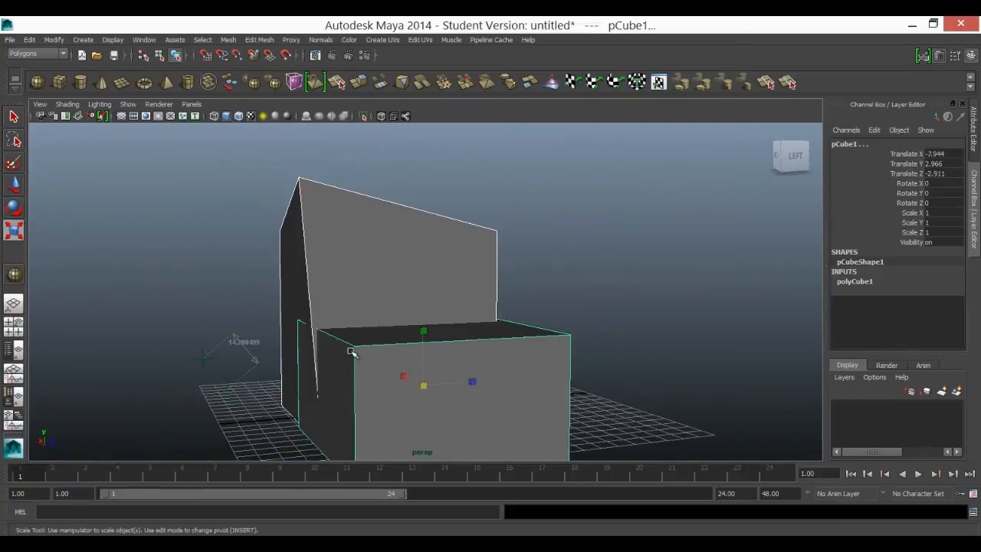
pyautogui.moveTo(337, 321)
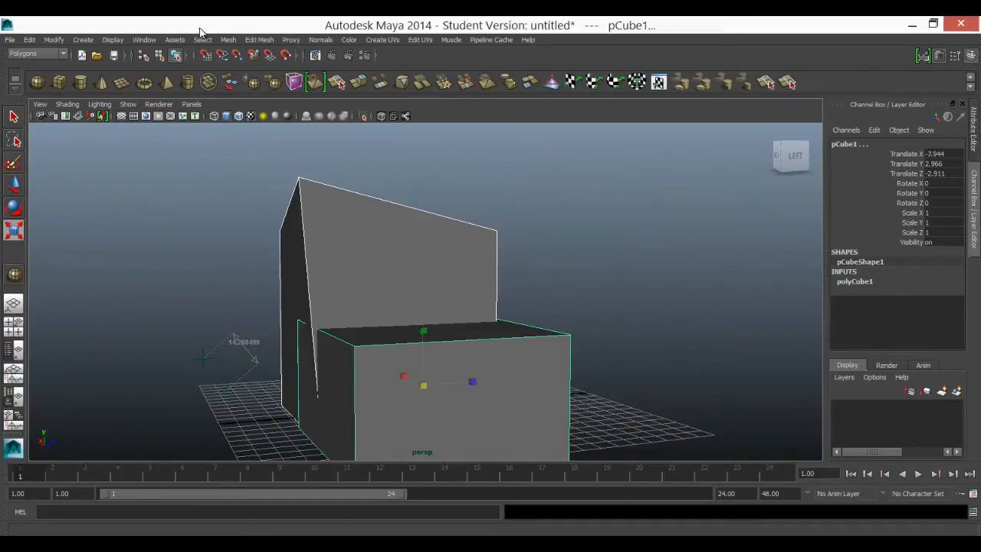
# Union the two selected cubes into one solid, polySurface1, via Mesh > Booleans.
pyautogui.click(227, 40)
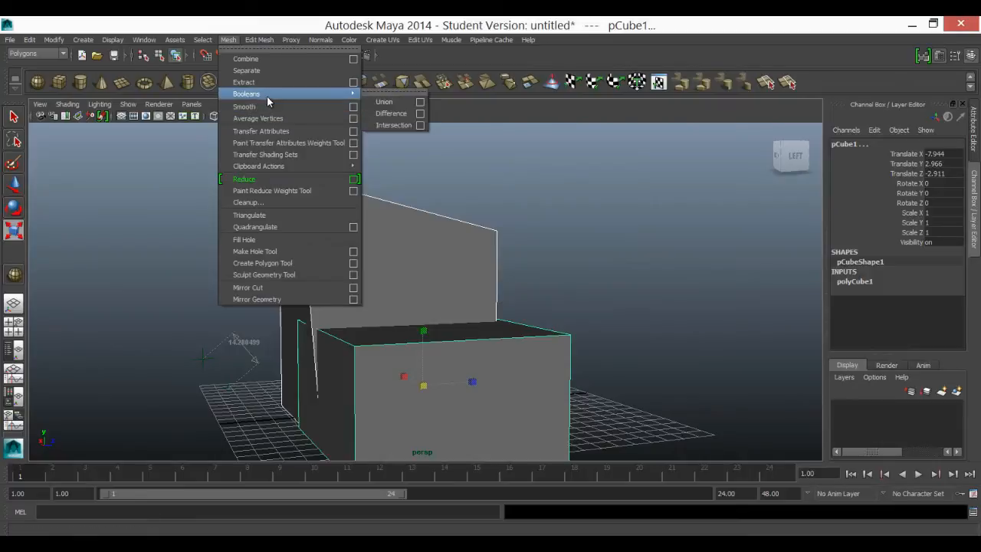
pyautogui.click(384, 101)
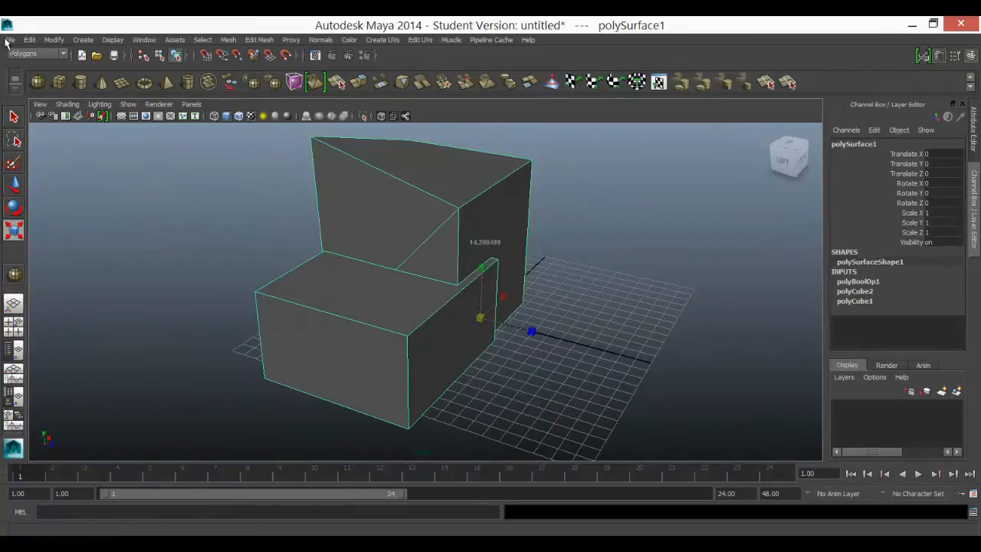
# Export the selected polySurface1 with STL_DCE chosen as the file type.
pyautogui.click(9, 38)
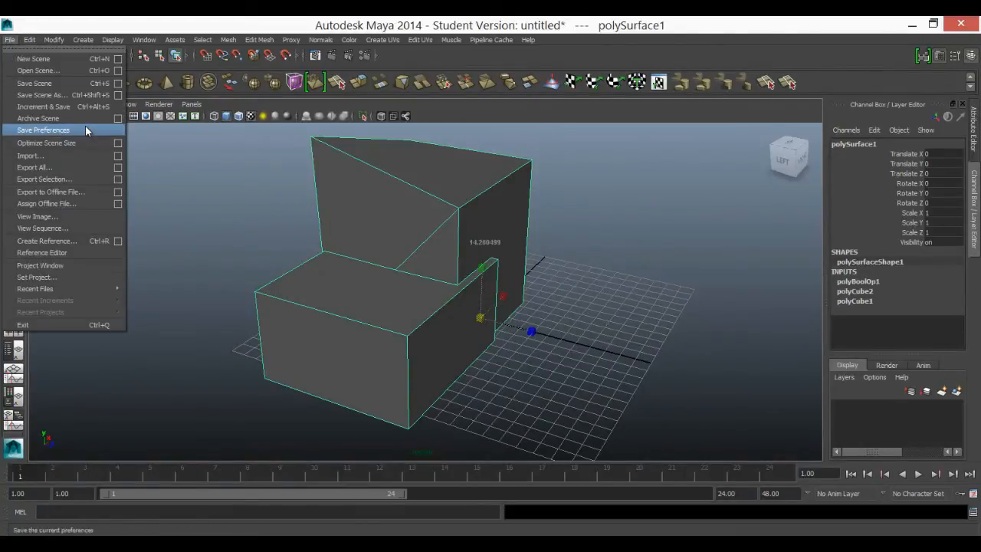
pyautogui.moveTo(99, 132)
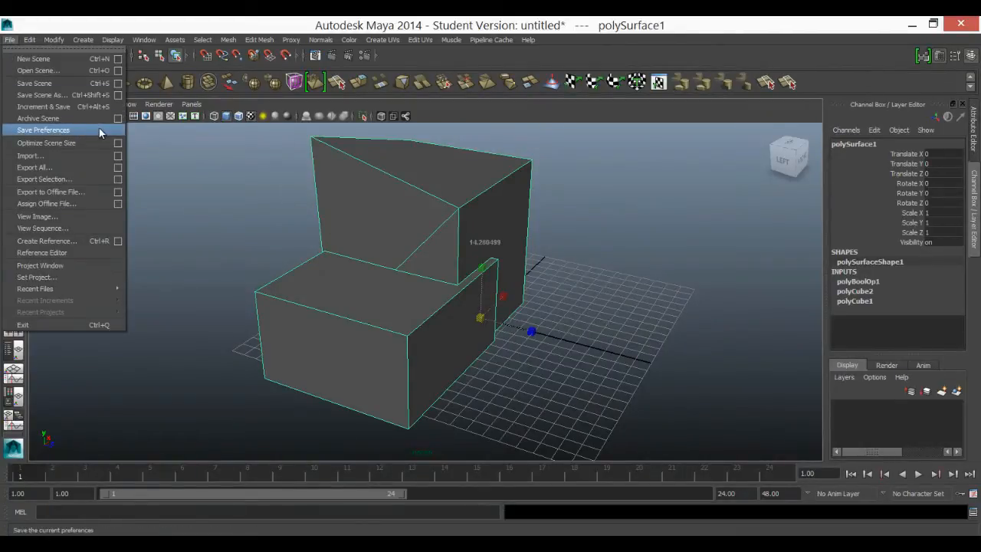
pyautogui.moveTo(70, 178)
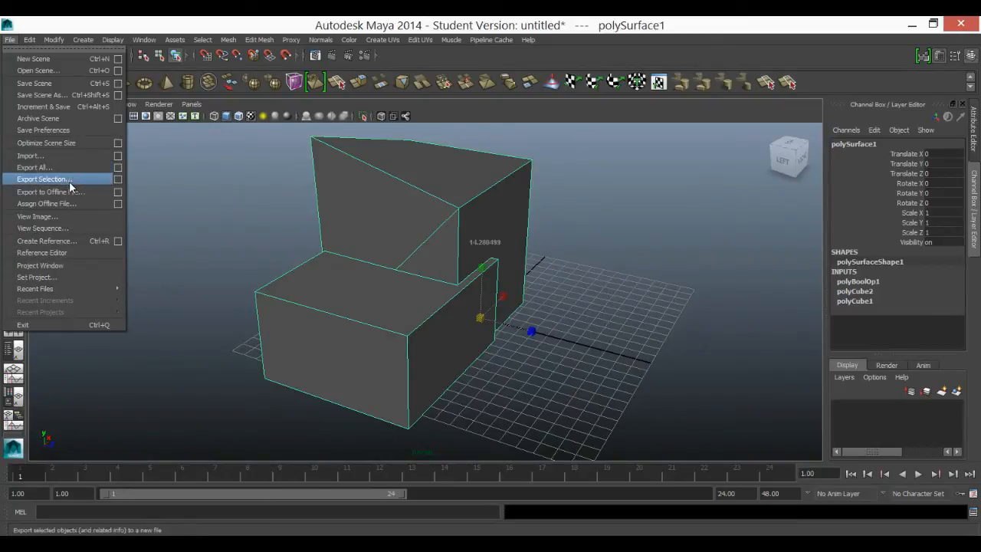
pyautogui.click(135, 205)
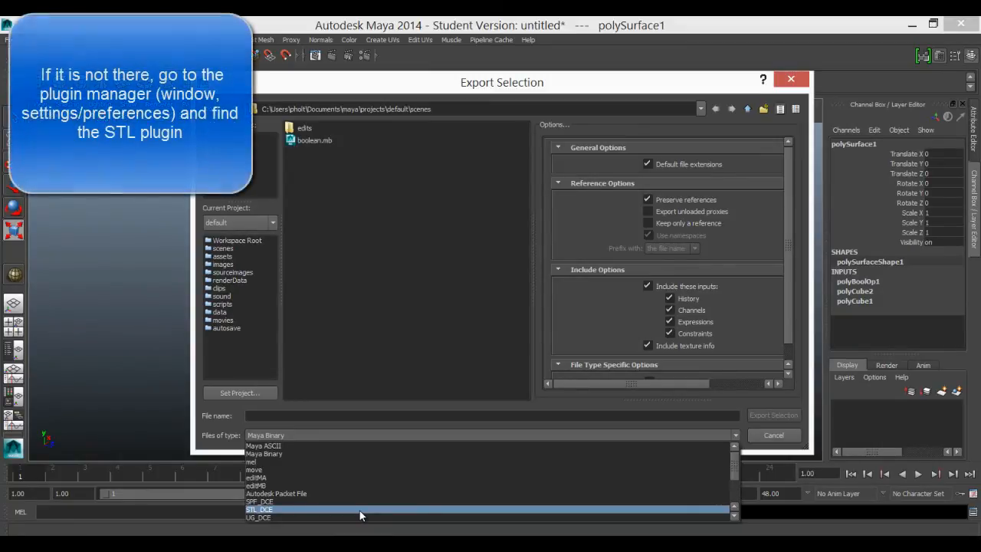
pyautogui.click(259, 509)
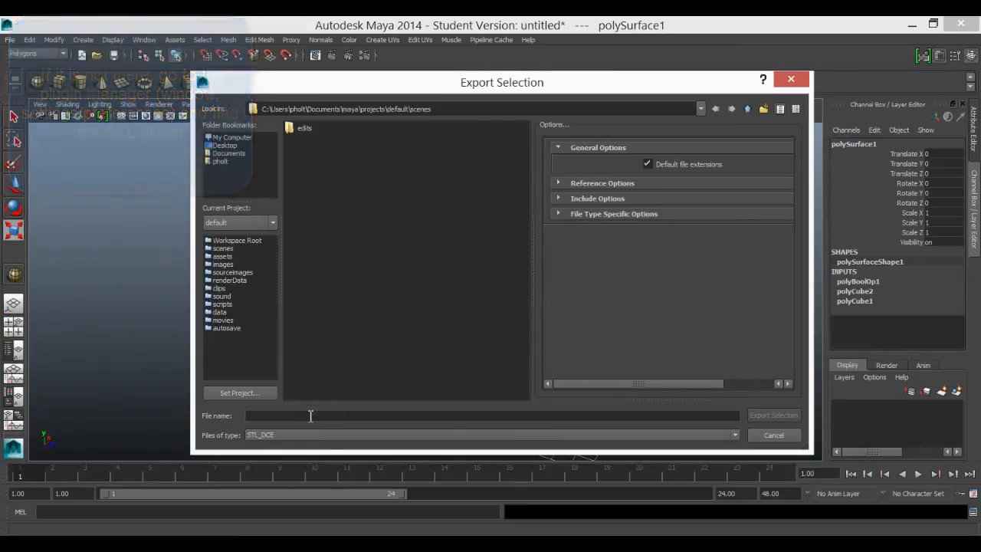
pyautogui.moveTo(287, 437)
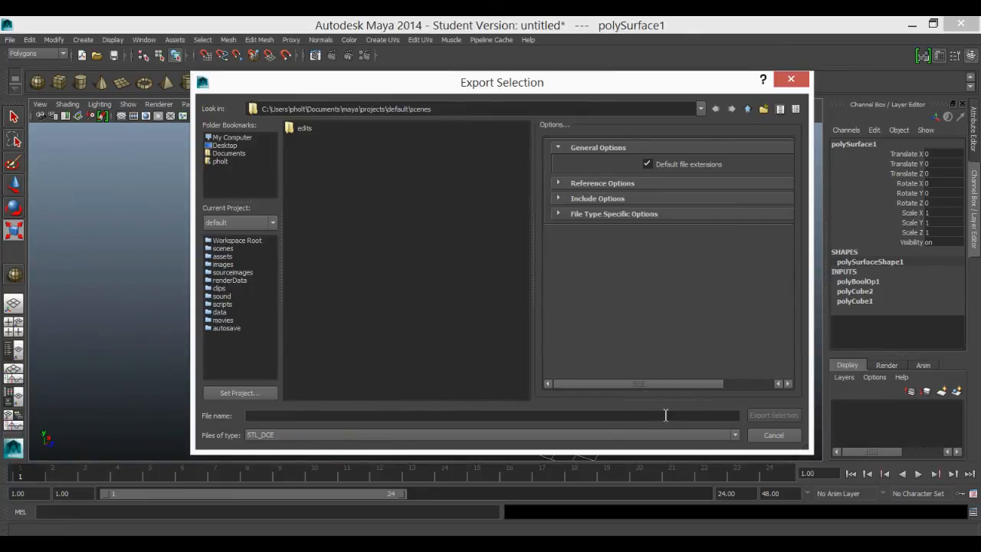
pyautogui.moveTo(641, 262)
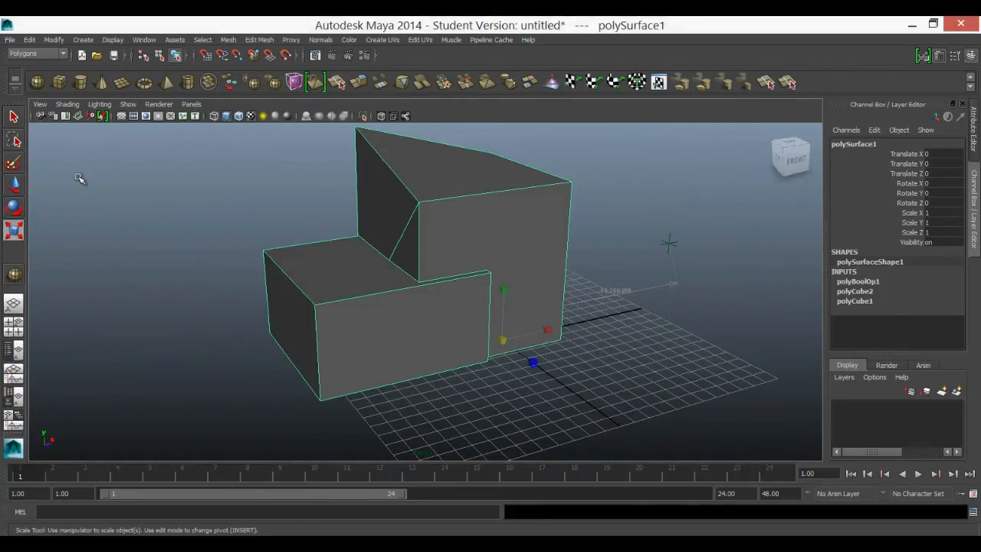
pyautogui.moveTo(267, 258)
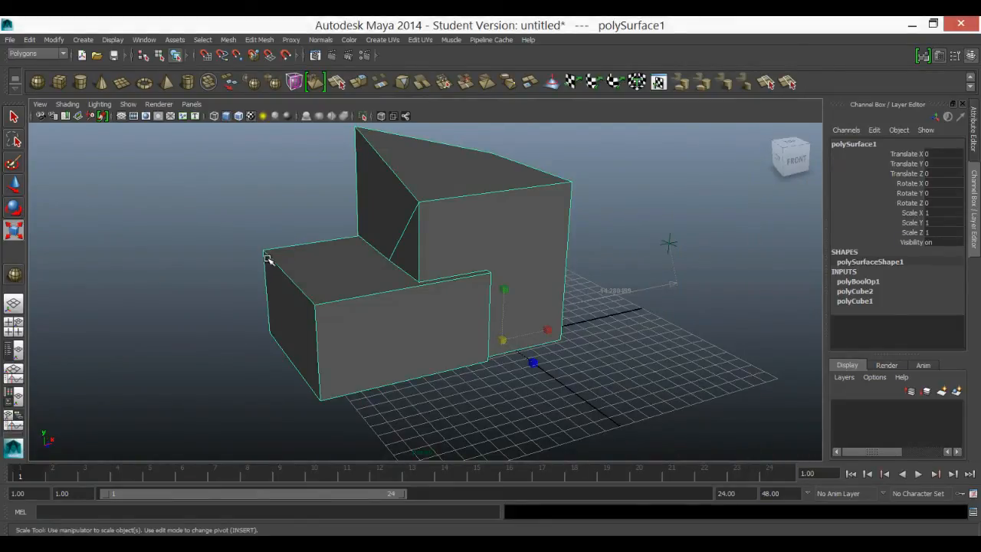